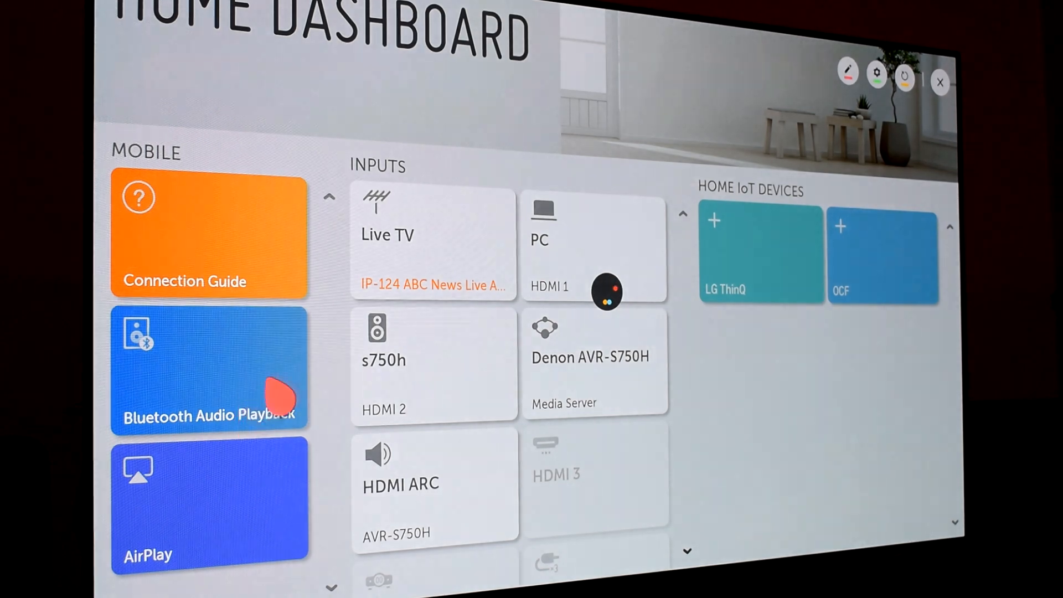
Open the TV settings menu and switch to the General category
left_click(875, 73)
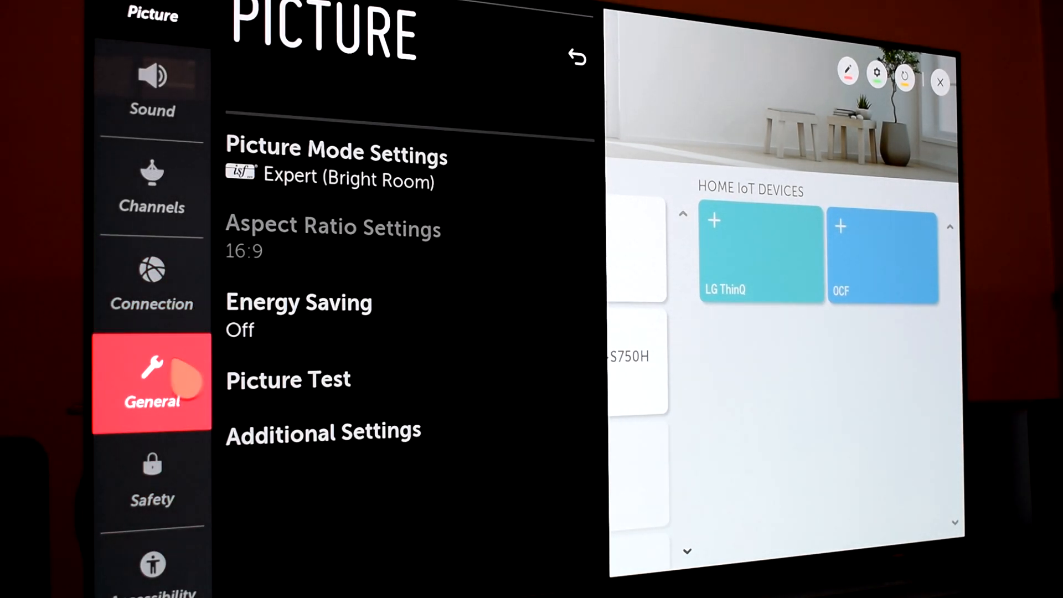
left_click(152, 383)
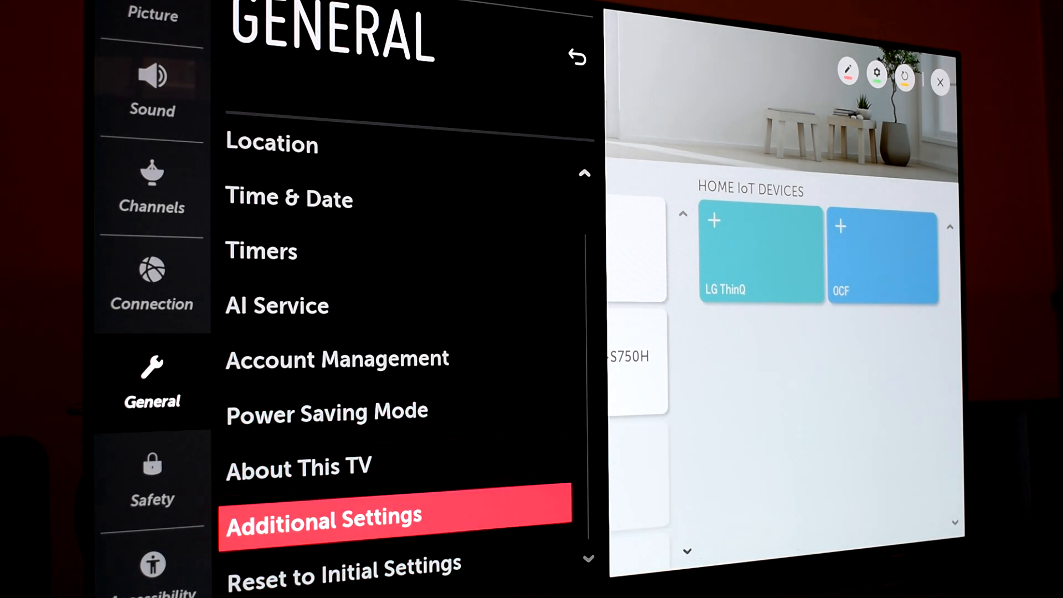
Switch to the Sound category, where Sound Out is HDMI ARC
left_click(297, 468)
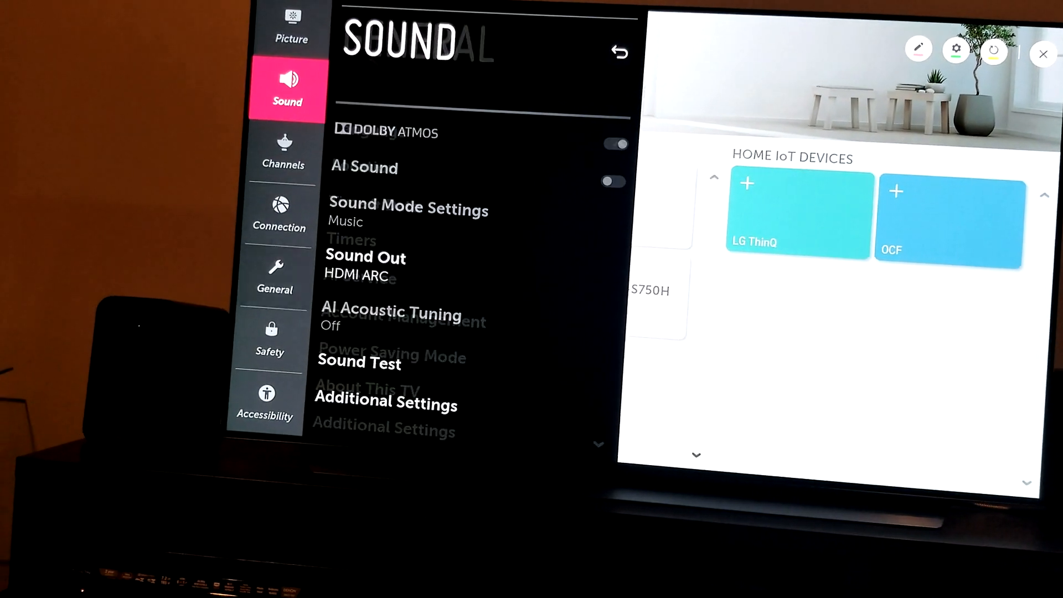
left_click(365, 264)
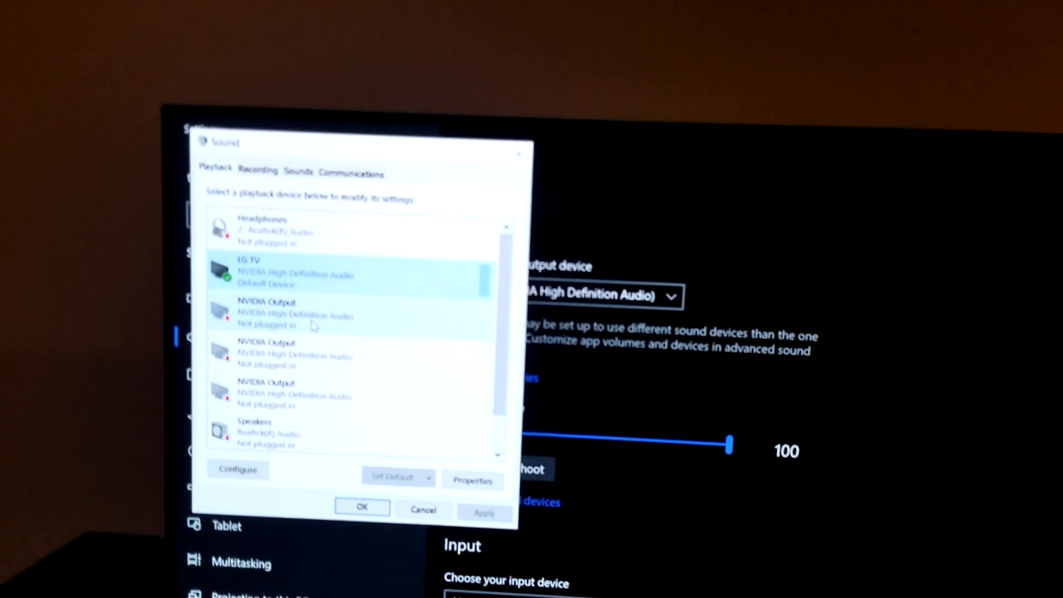
Select the LG TV device in the Playback devices list
left_click(362, 507)
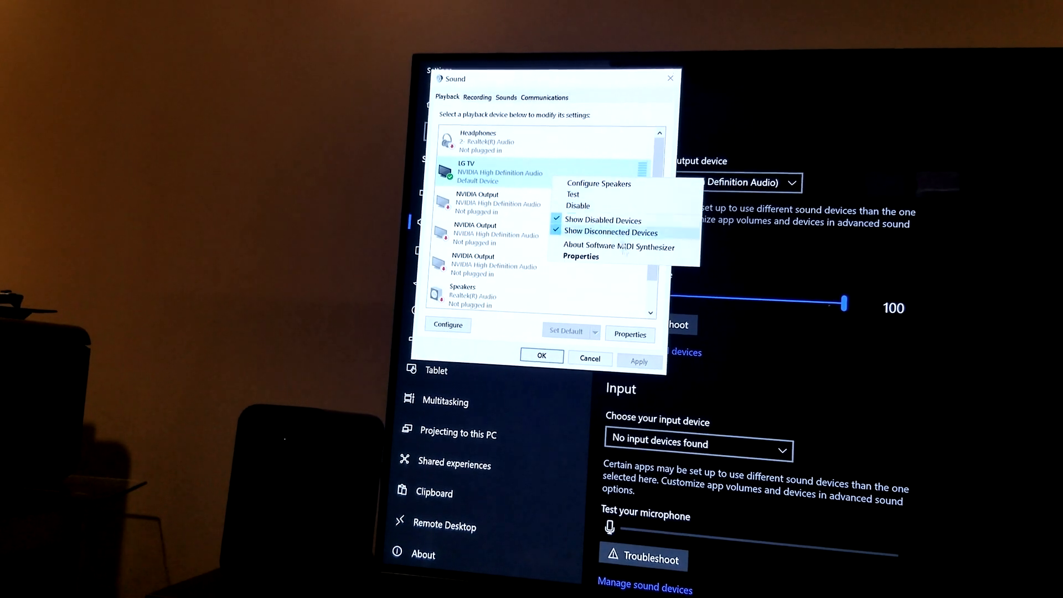
Open LG TV's properties and review its Supported Formats and Levels tabs
left_click(581, 257)
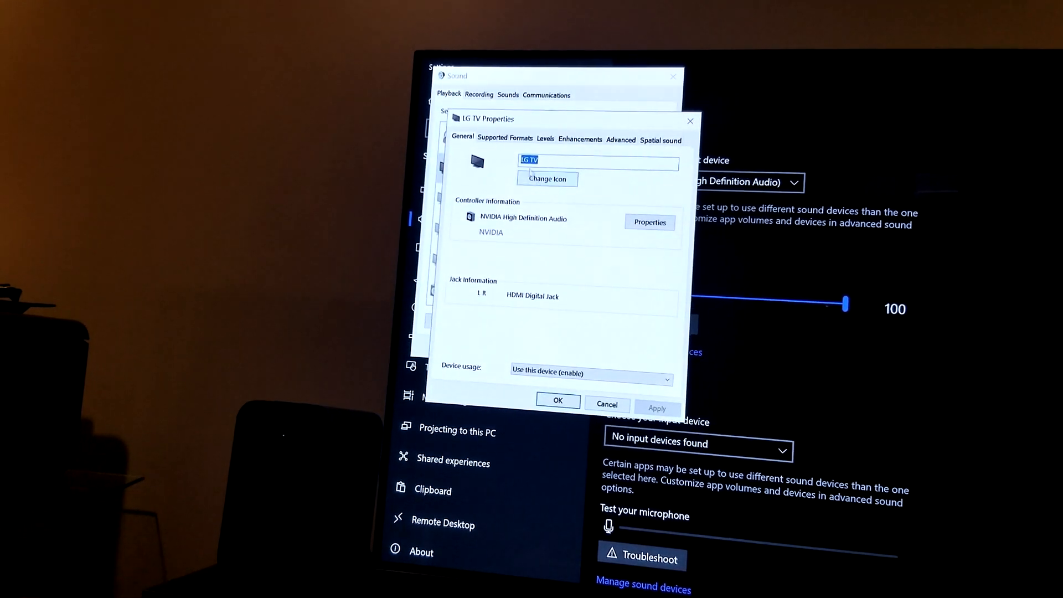
left_click(505, 138)
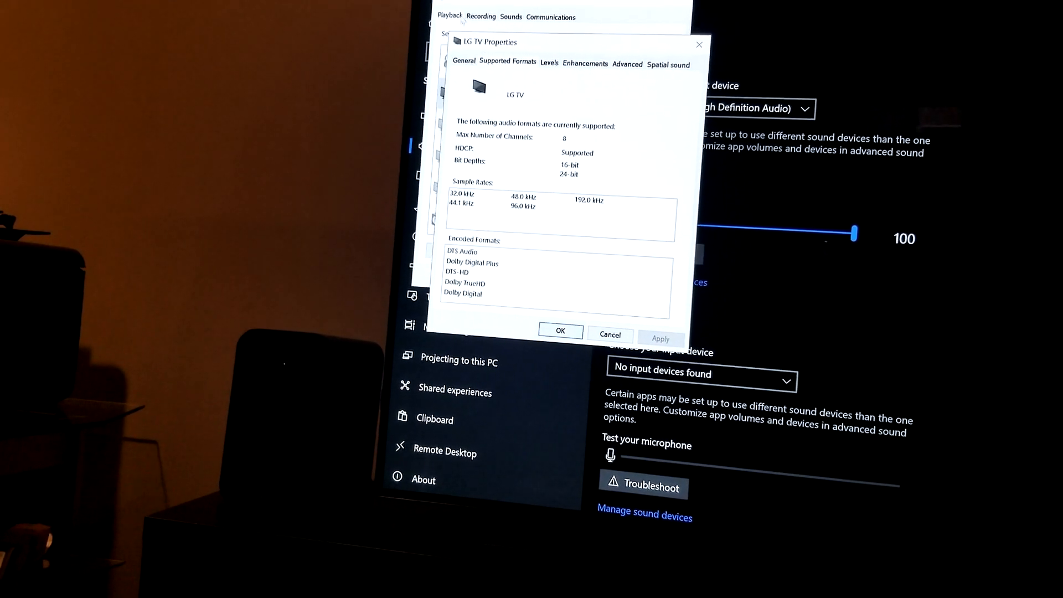
left_click(552, 63)
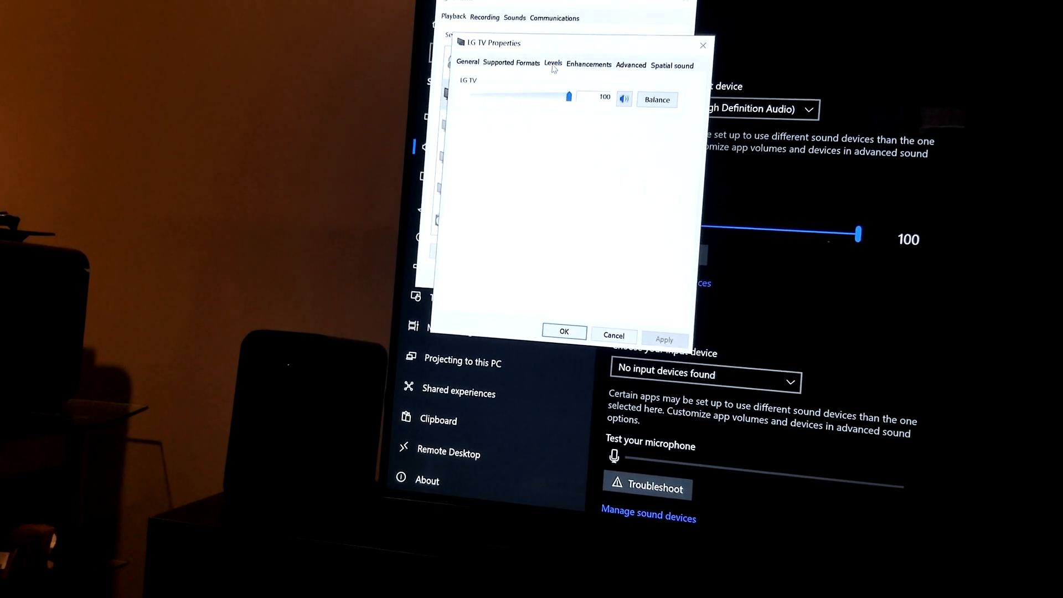
left_click(511, 63)
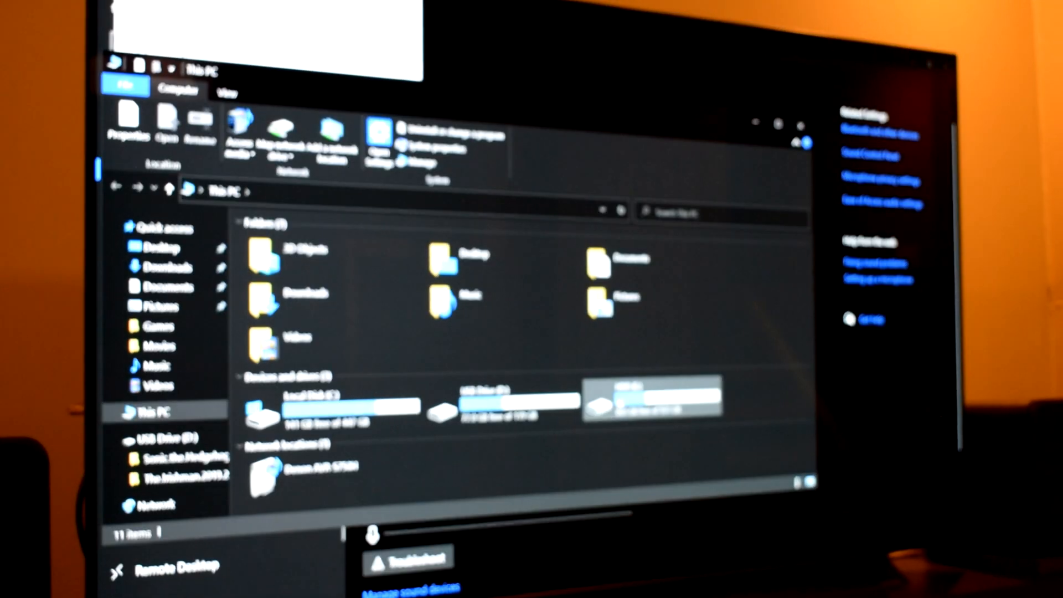
Open the HDD (E:) drive from This PC, then one of its folders
double_click(650, 403)
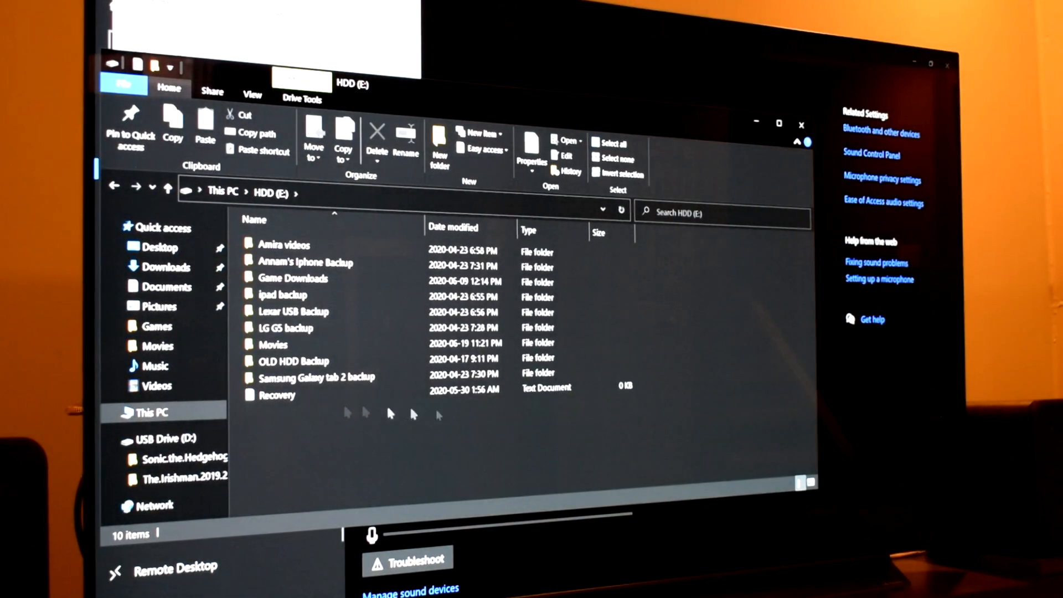
double_click(272, 344)
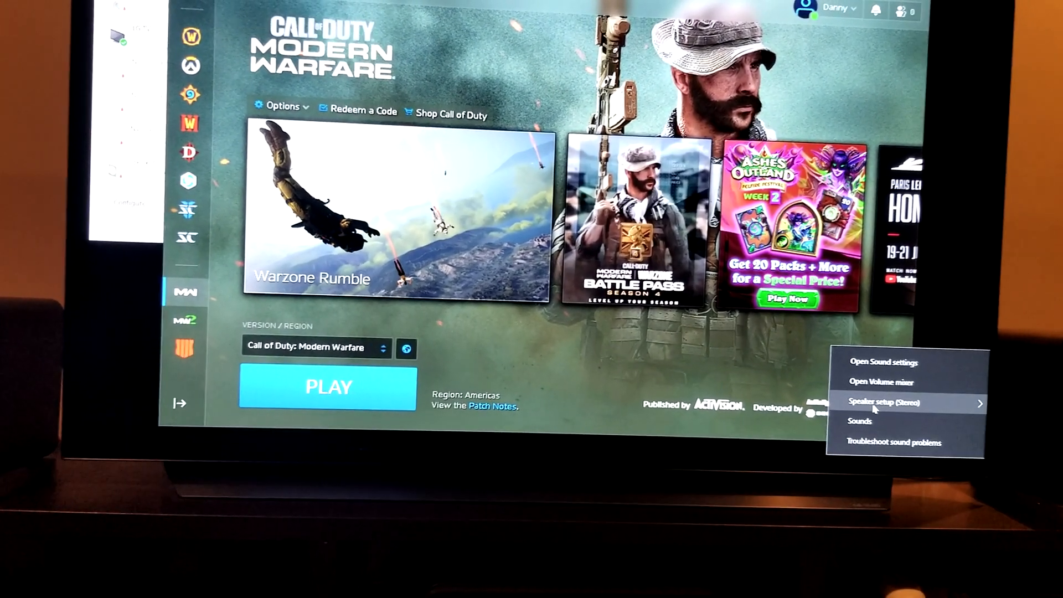
Close the speaker menu, leaving the Modern Warfare launch page in view
left_click(874, 401)
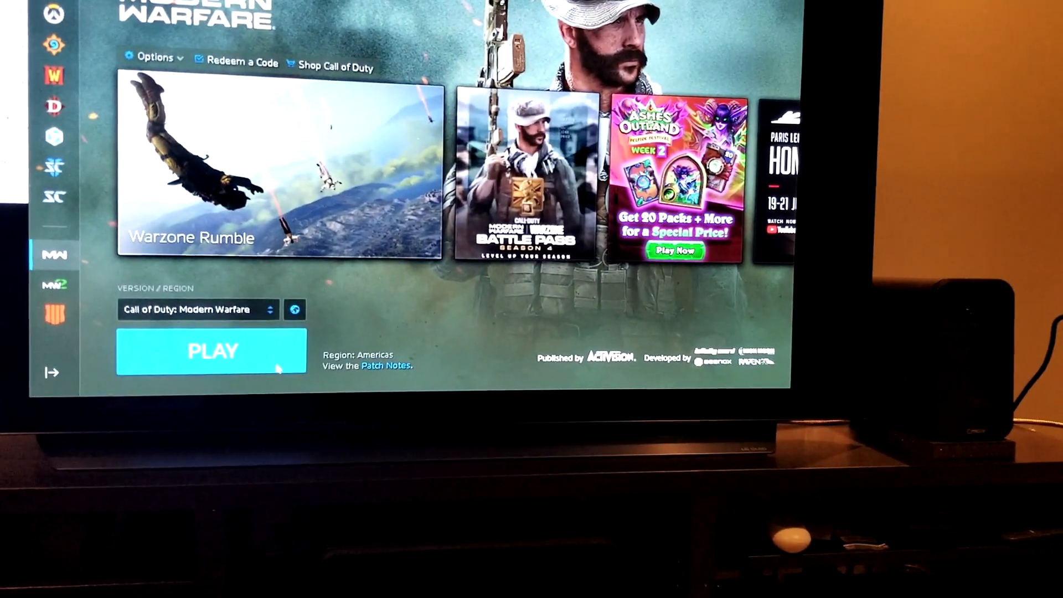
left_click(211, 351)
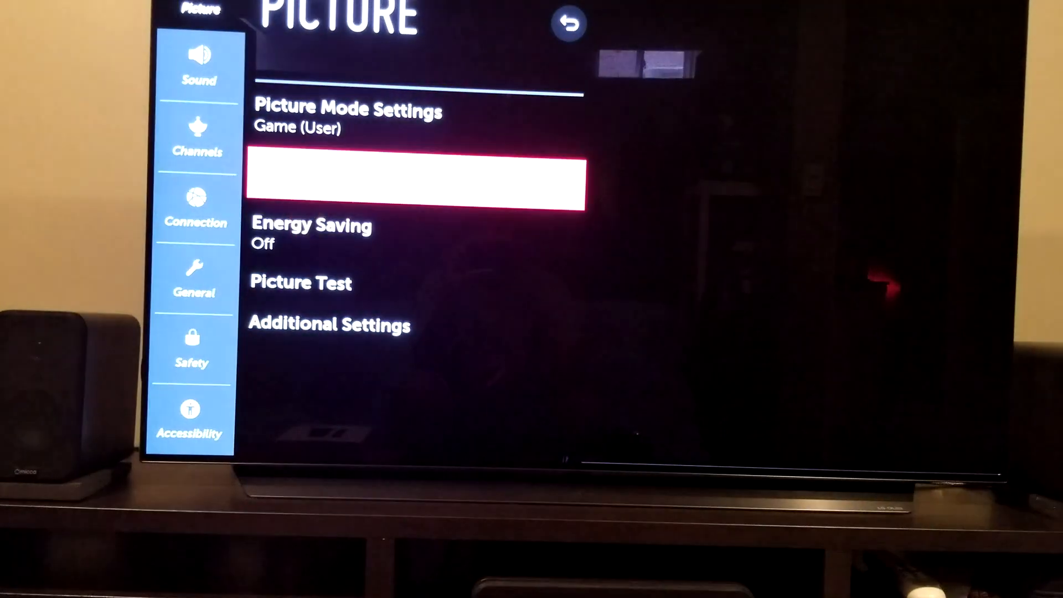
Move from Picture to Sound settings, confirming Dolby Atmos on and HDMI ARC output
left_click(198, 64)
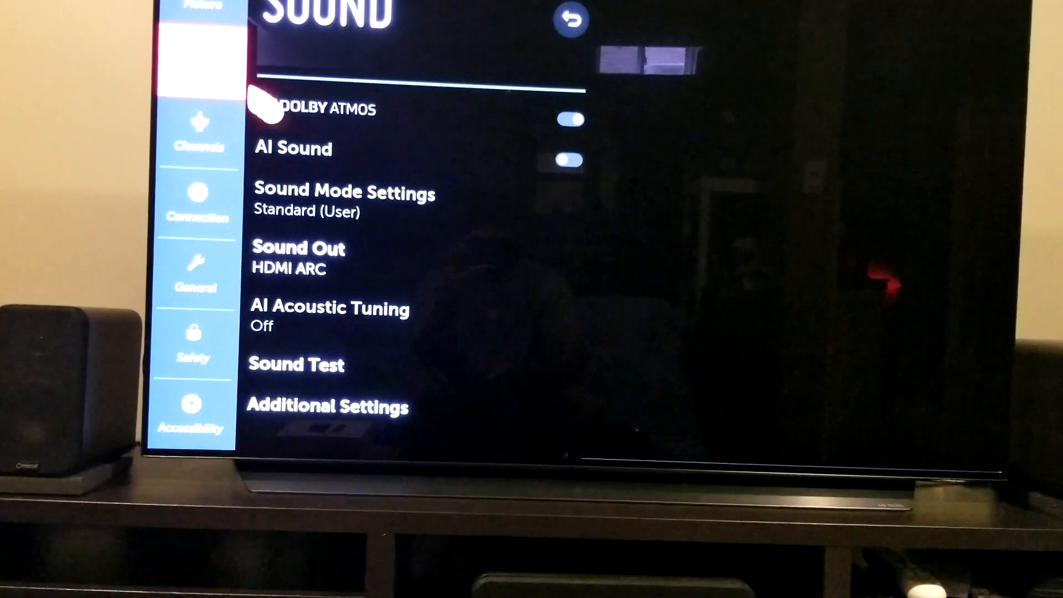
left_click(297, 248)
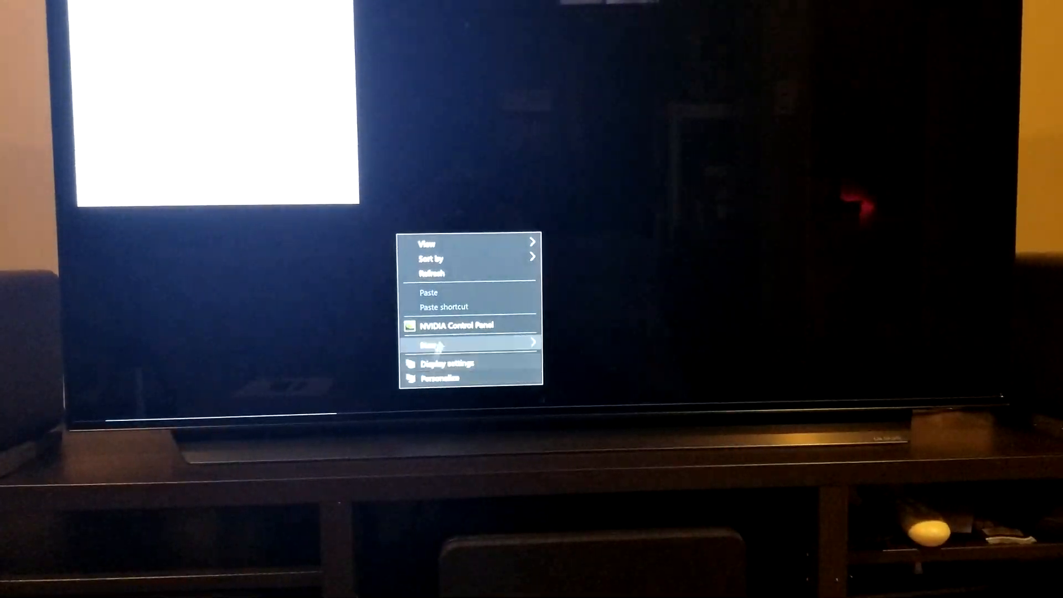
Launch NVIDIA Control Panel and scroll toward the G-SYNC setup options
left_click(457, 325)
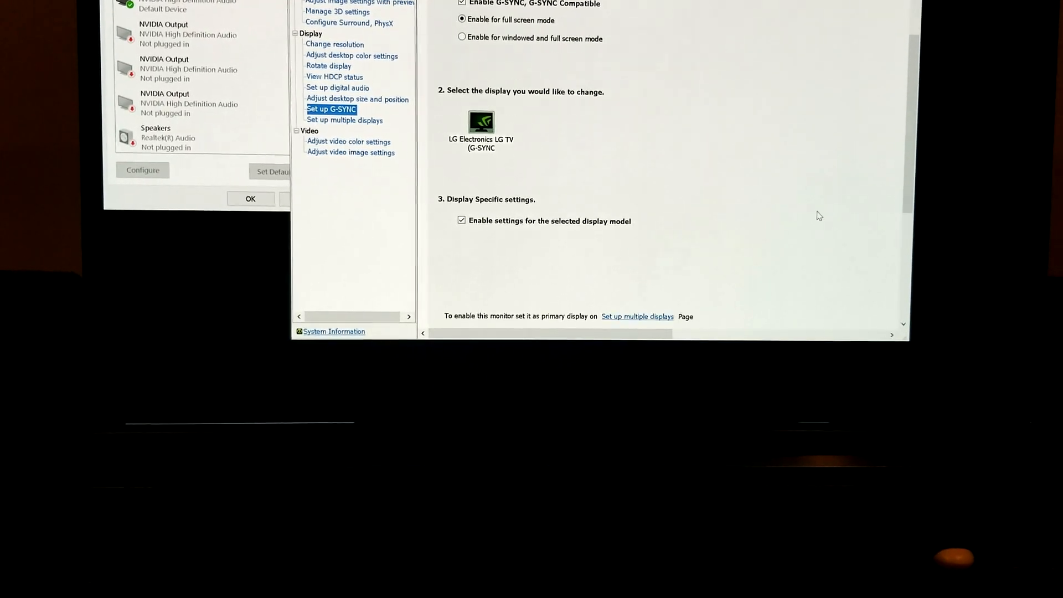
scroll("down", 3)
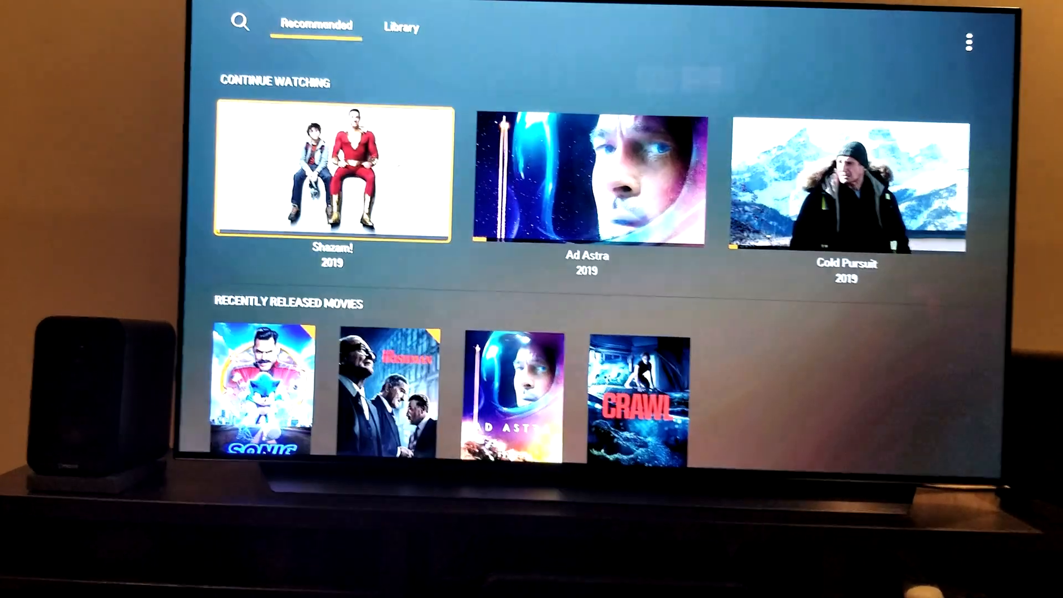
Open Shazam! from Continue Watching and start playback to get the Resume prompt
left_click(331, 171)
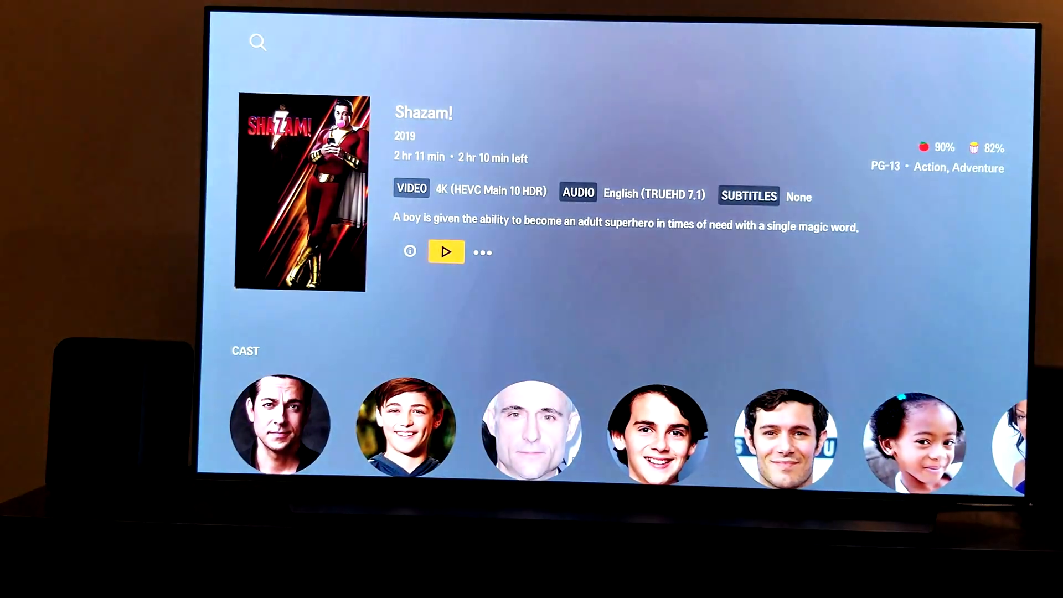
left_click(445, 252)
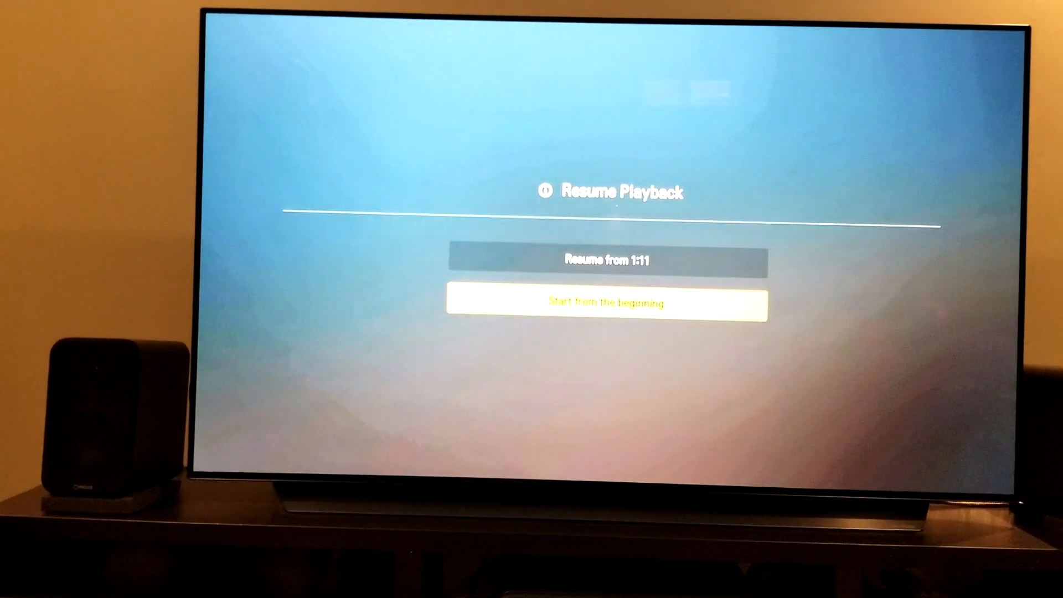
left_click(604, 303)
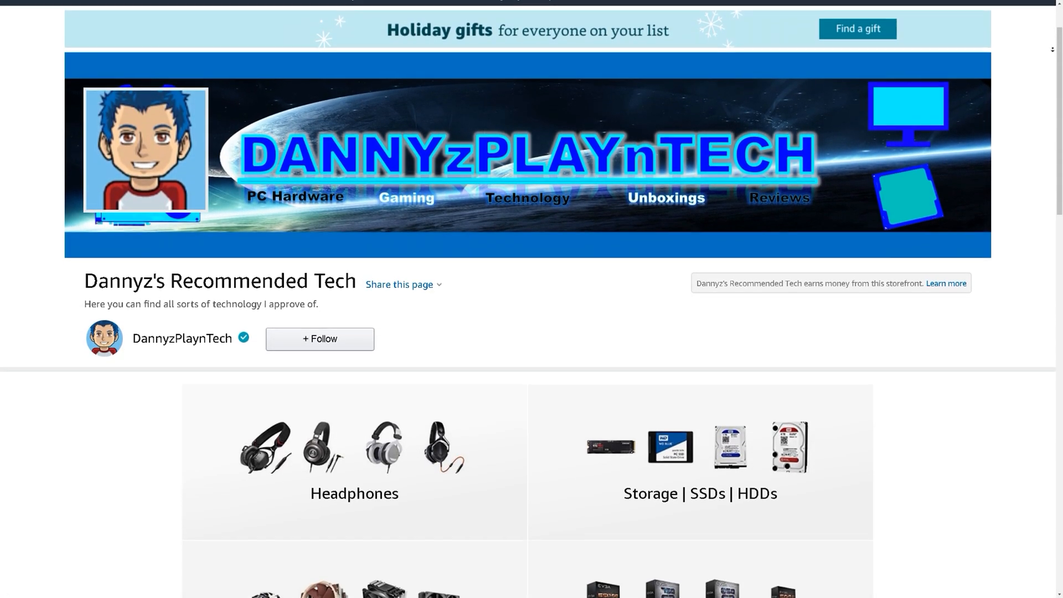
Scroll down past Headphones and Storage to CPU Coolers and Power Supplies
scroll("down", 3)
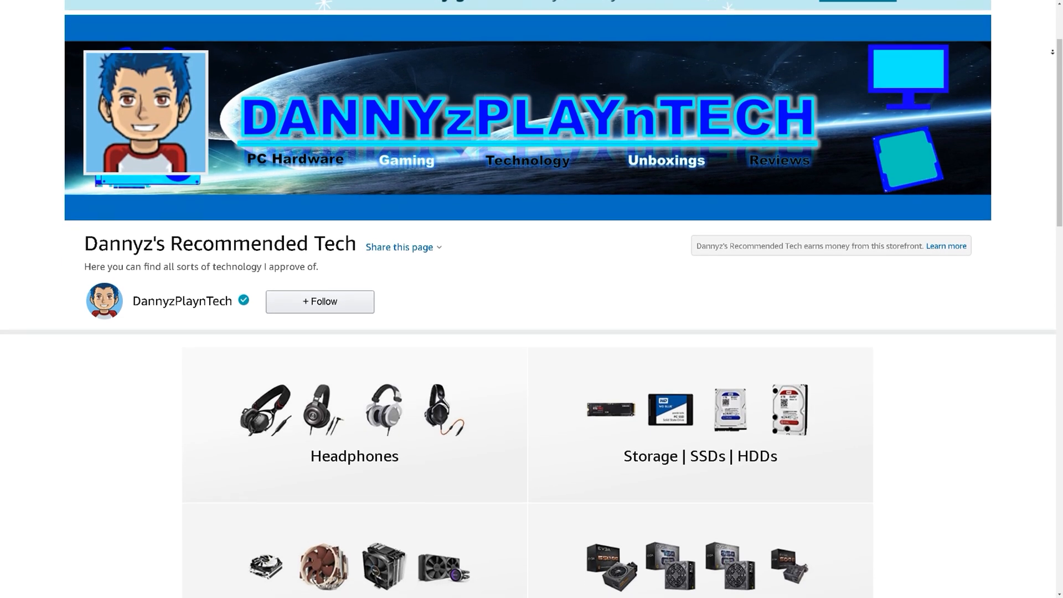
scroll("down", 3)
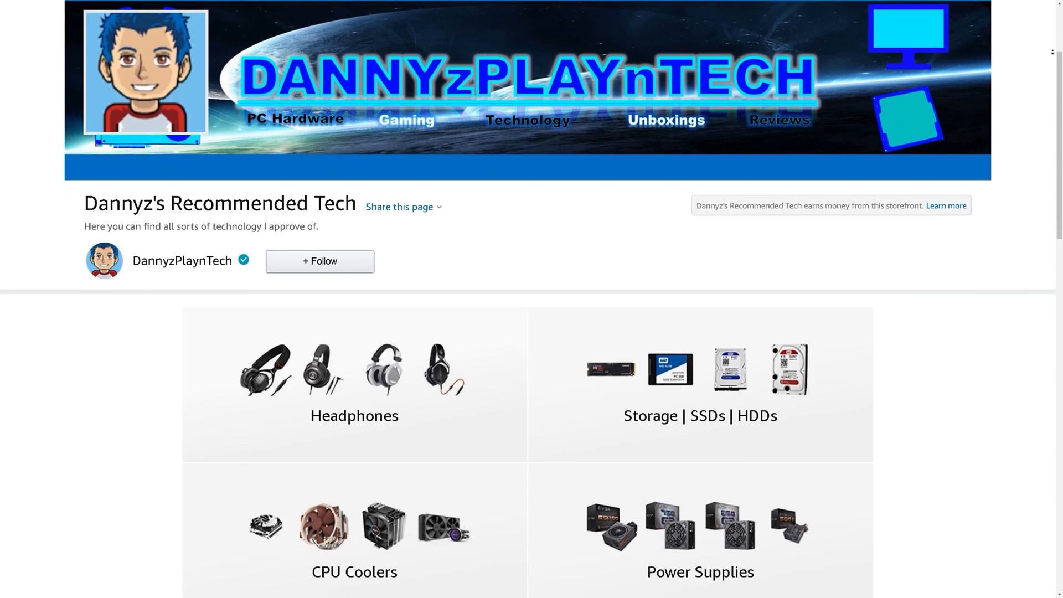
scroll("down", 3)
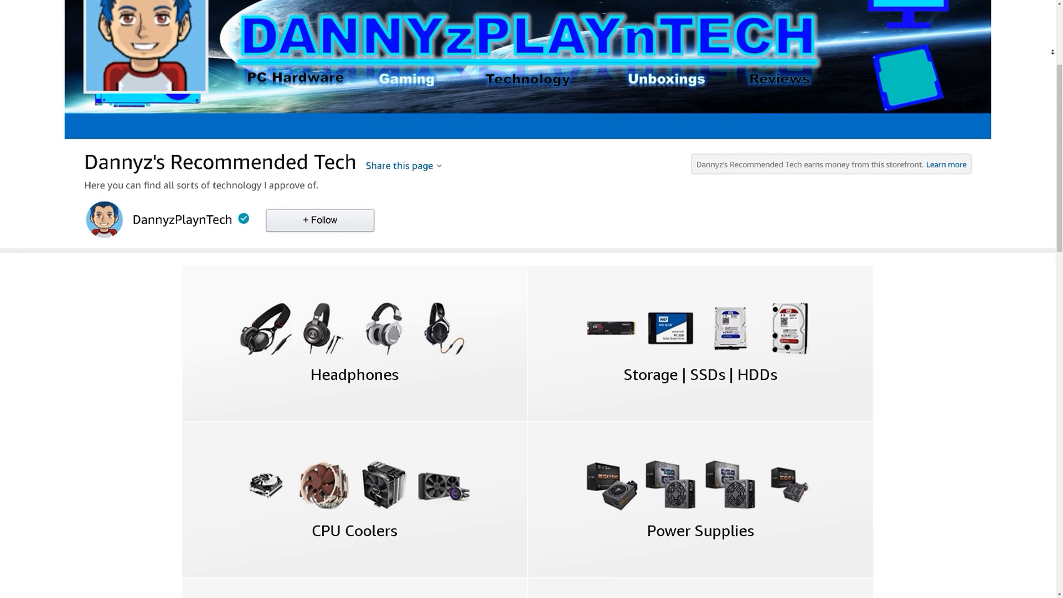
scroll("down", 3)
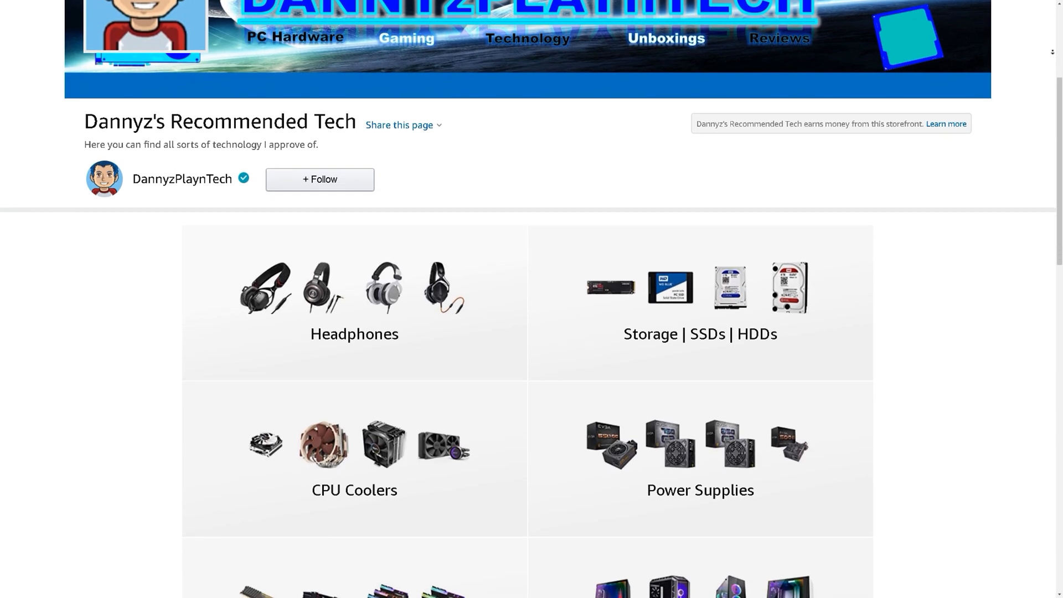
scroll("down", 3)
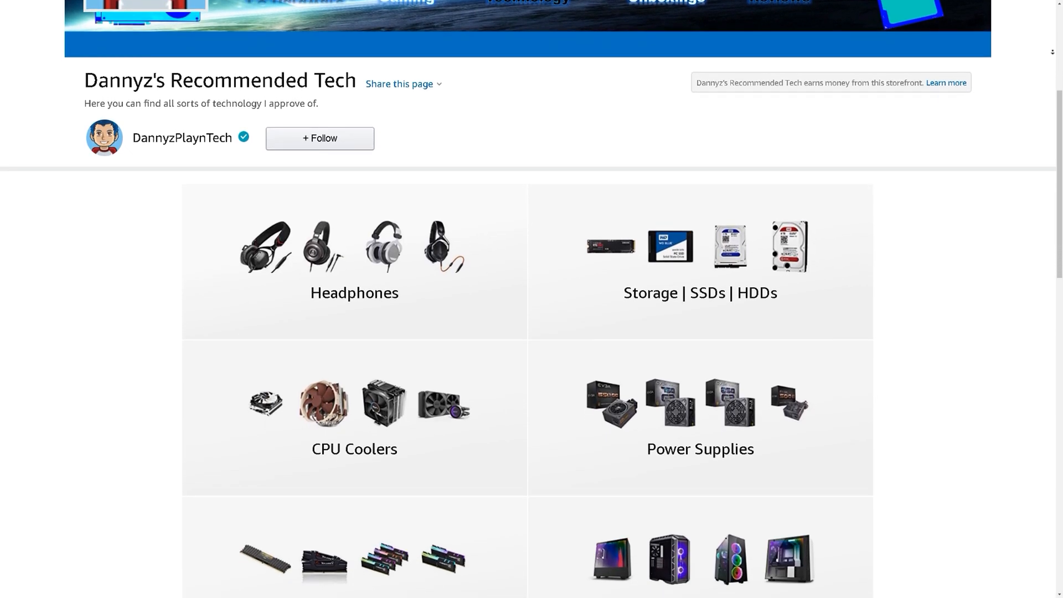